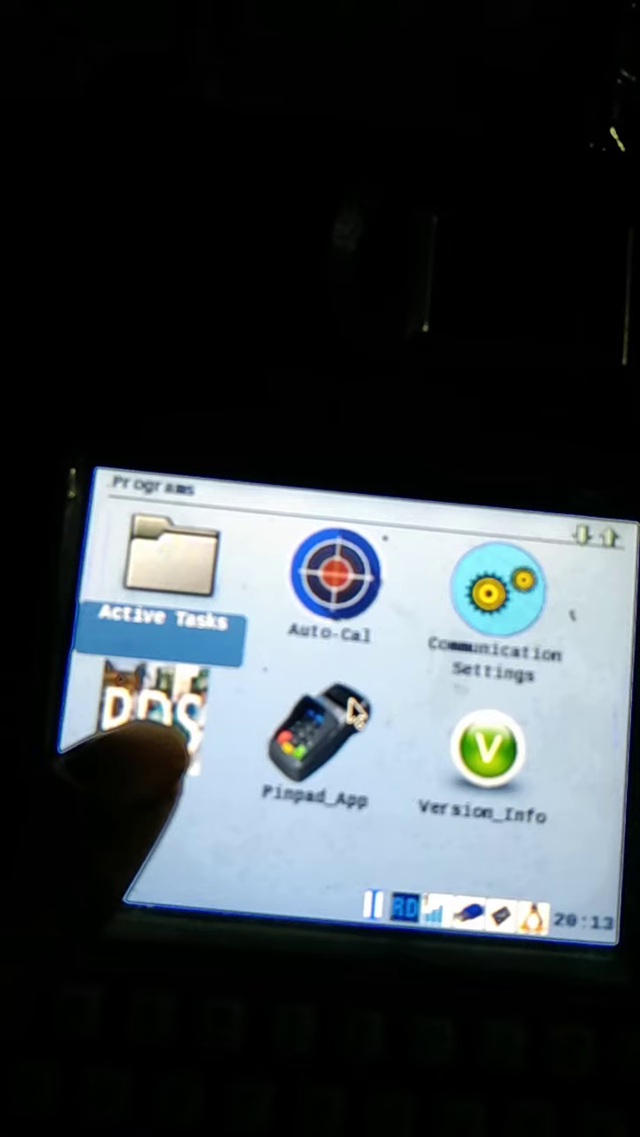
Launch the Assam PDS app from the terminal's Programs screen.
{"action": "left_click", "coordinate": [315, 747]}
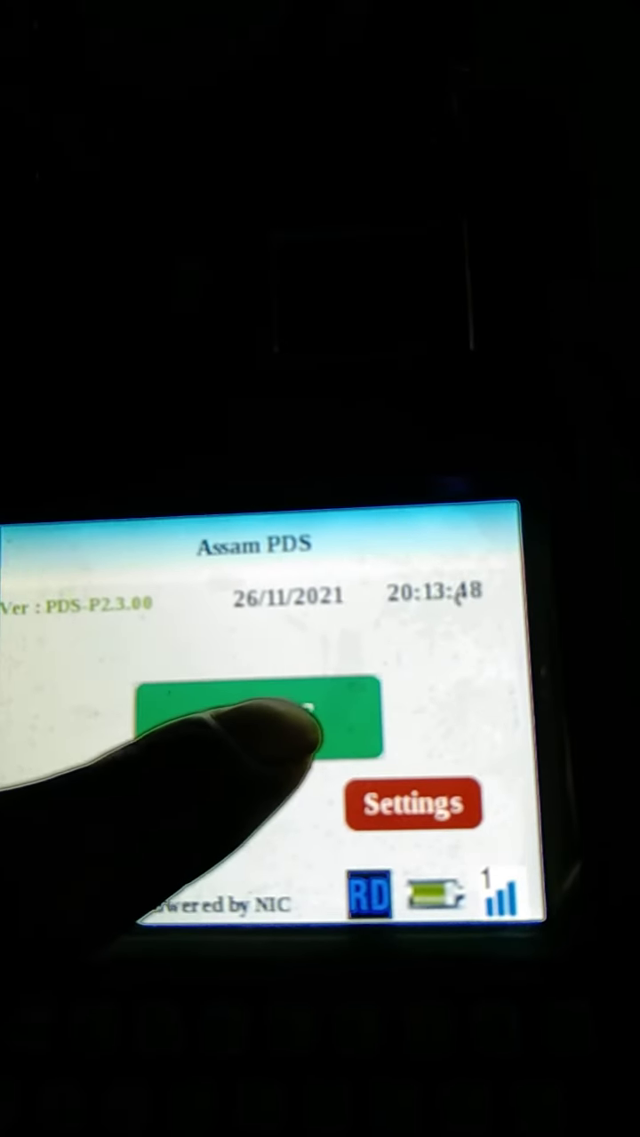
{"action": "left_click", "coordinate": [258, 724]}
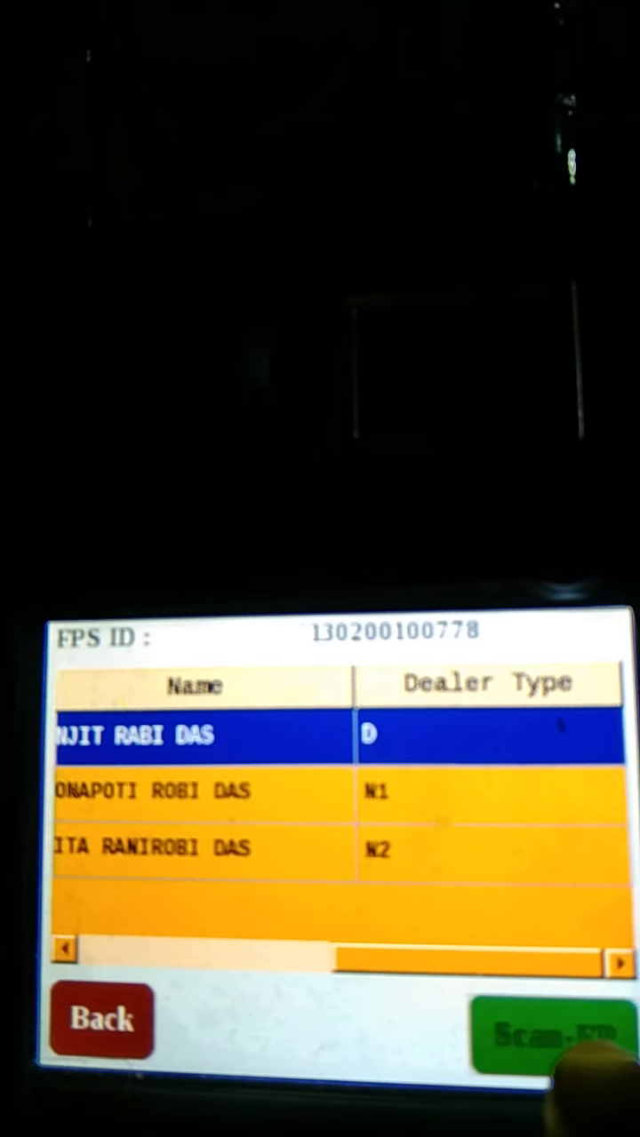
Log in the dealer by fingerprint scan and open the Cash PDS card lookup.
{"action": "left_click", "coordinate": [551, 1022]}
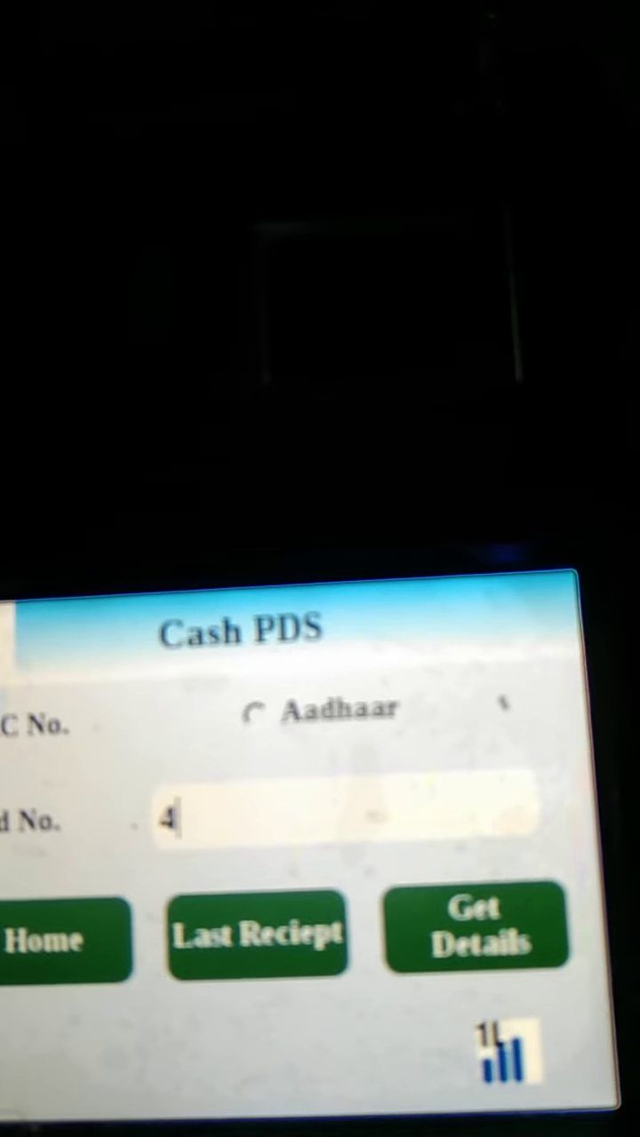
Complete the ration card number and fetch its details, which returns card-not-found error 080.
{"action": "type", "text": "1"}
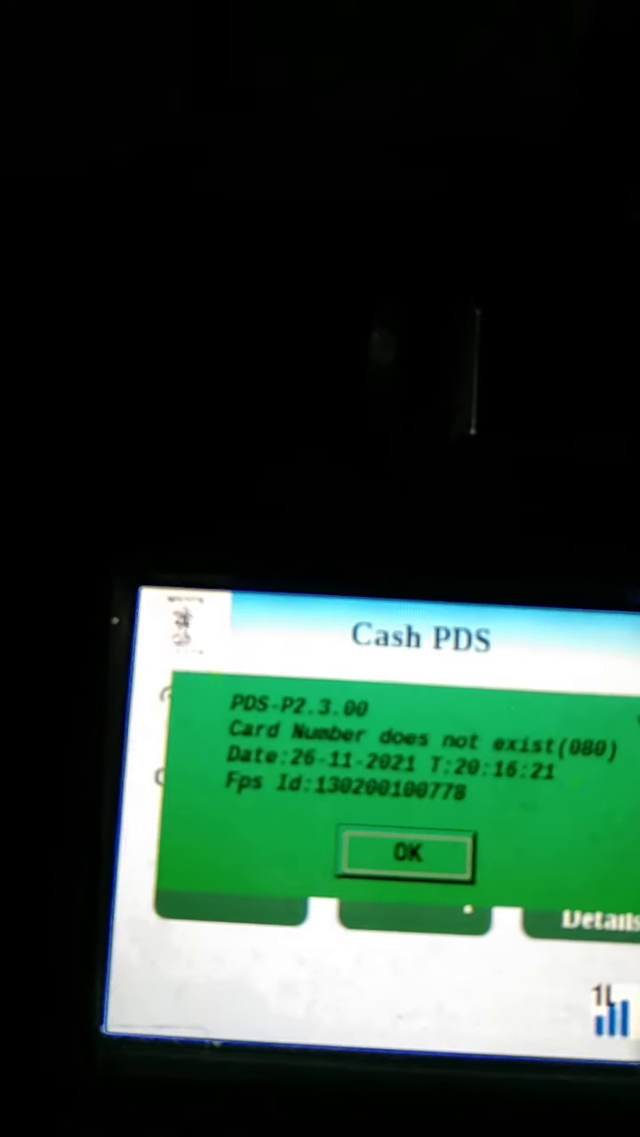
Dismiss the card-not-found error and go to the Reports menu.
{"action": "left_click", "coordinate": [404, 855]}
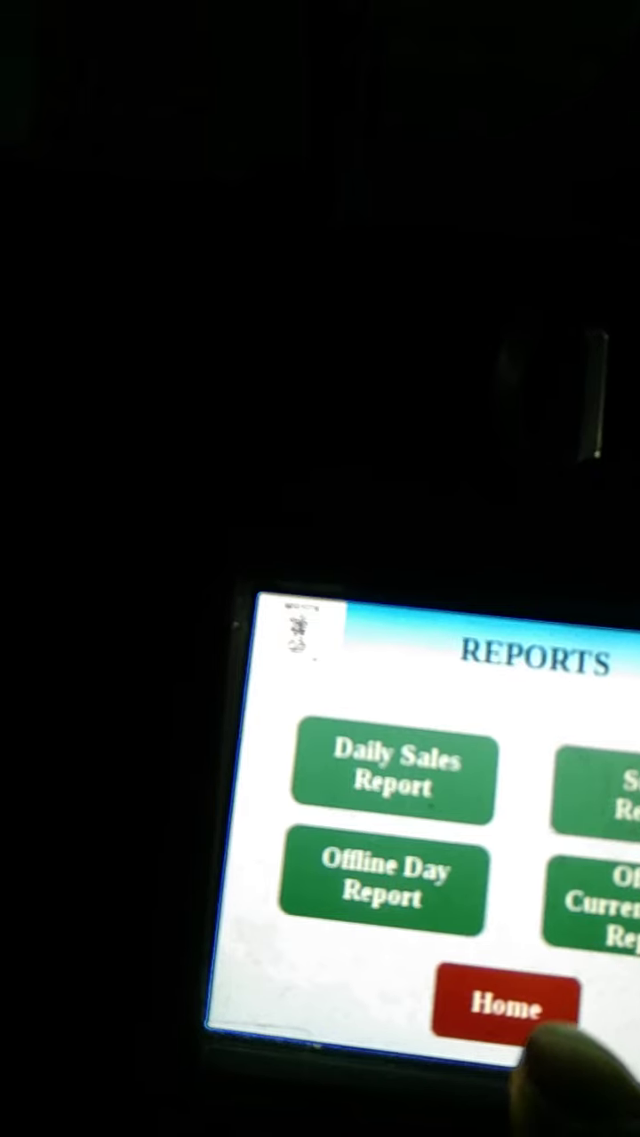
Leave the REPORTS screen for the Assam PDS HOME menu.
{"action": "left_click", "coordinate": [507, 1008]}
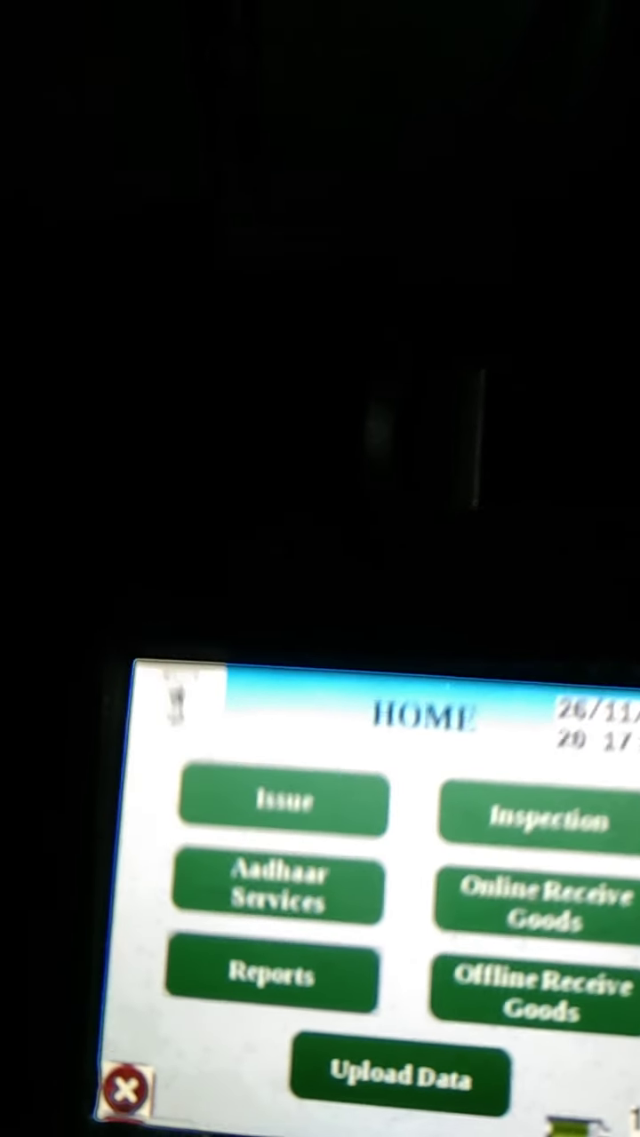